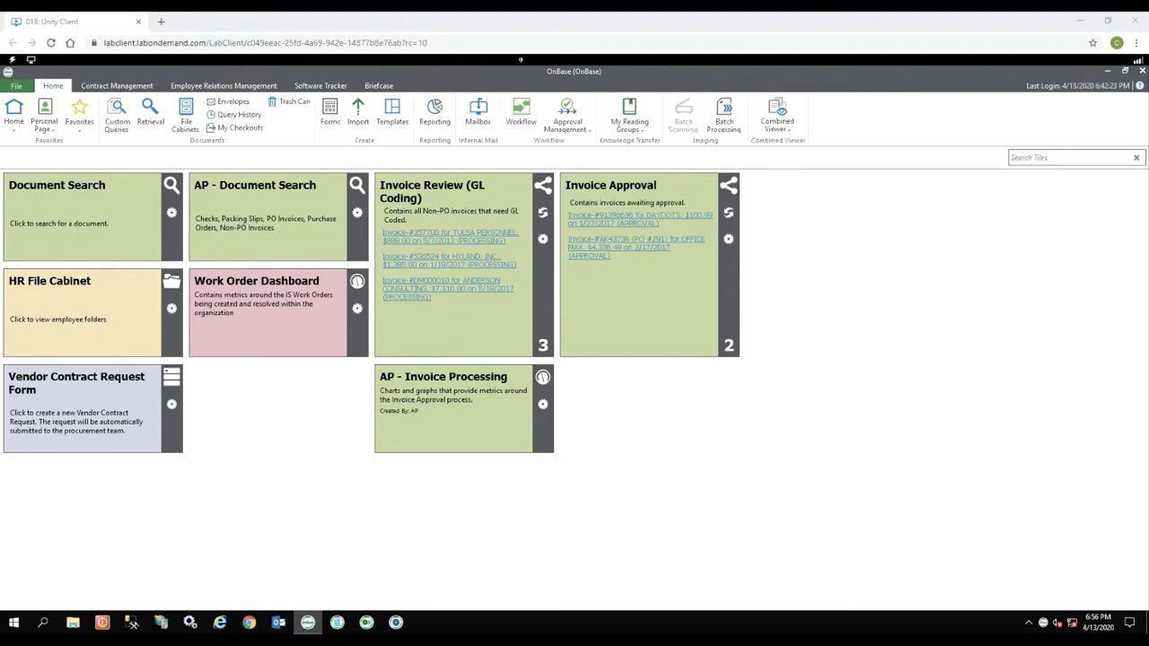
mouse_move(81, 291)
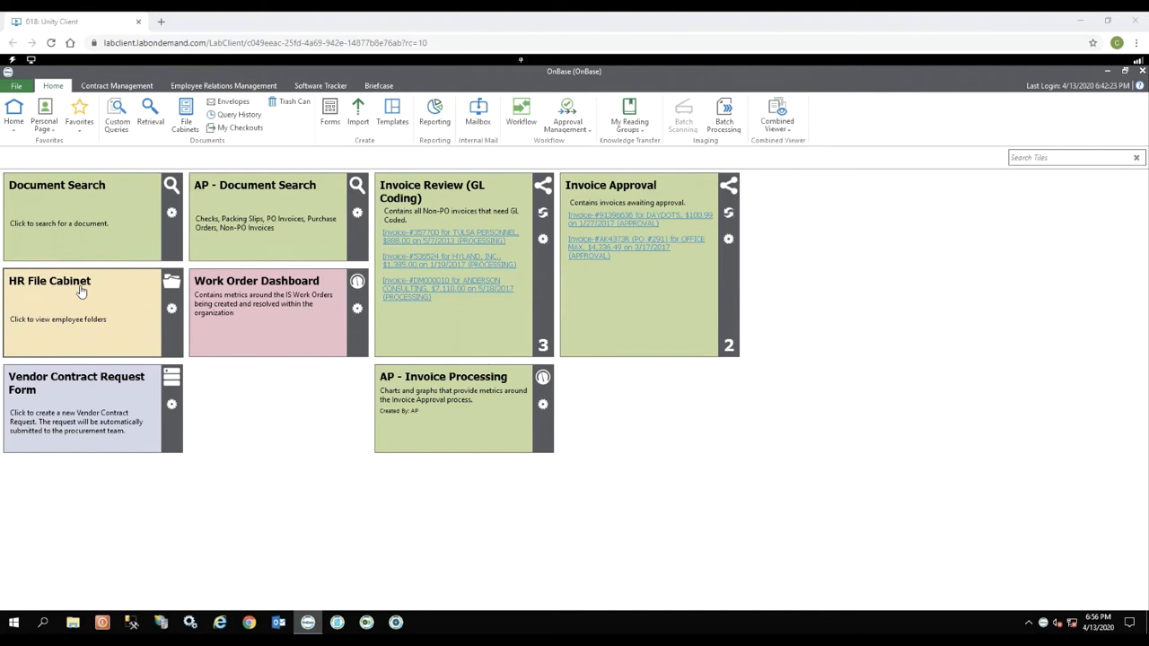
mouse_move(165, 288)
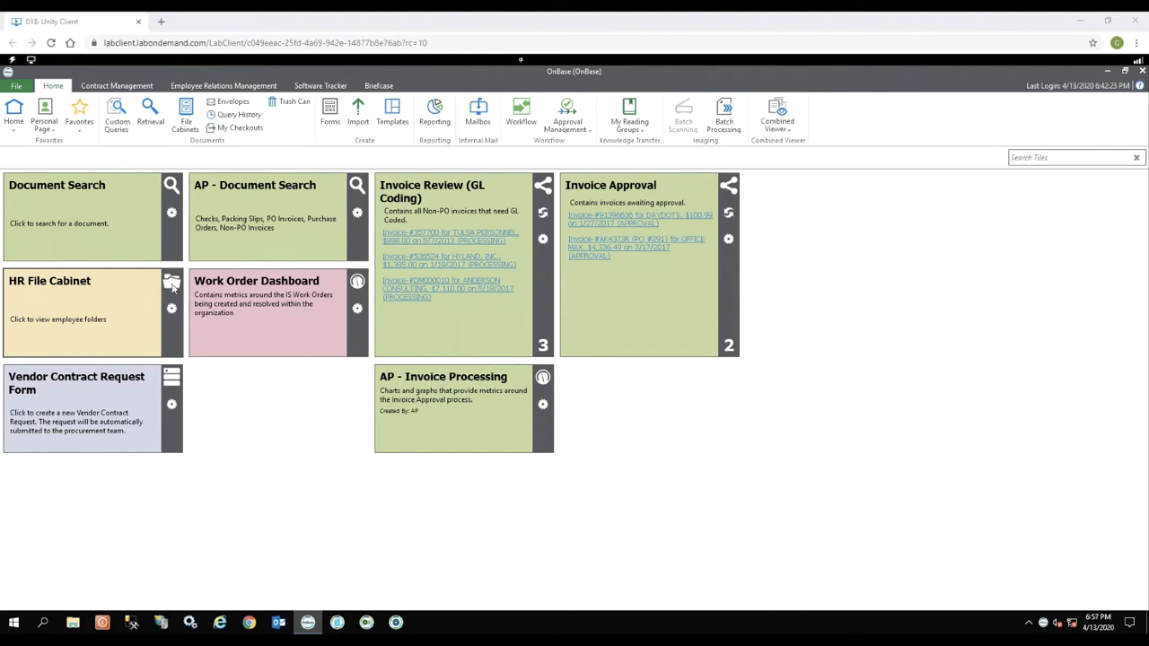
mouse_move(51, 285)
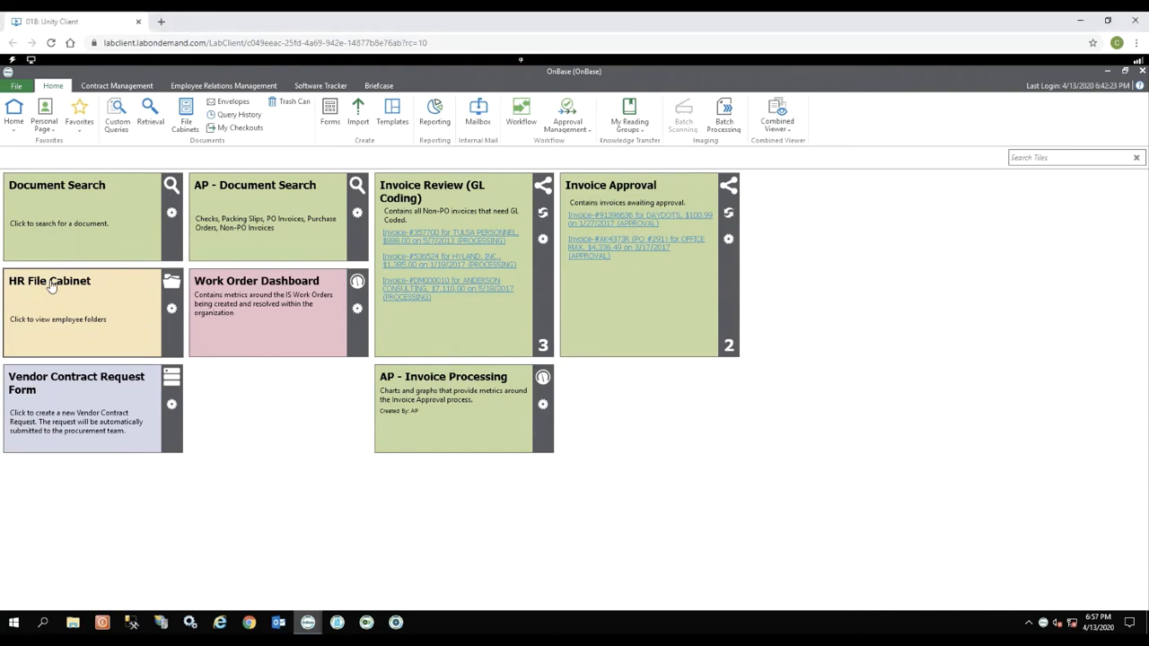
Open the HR File Cabinet tile to browse employee folders and documents
left_click(51, 280)
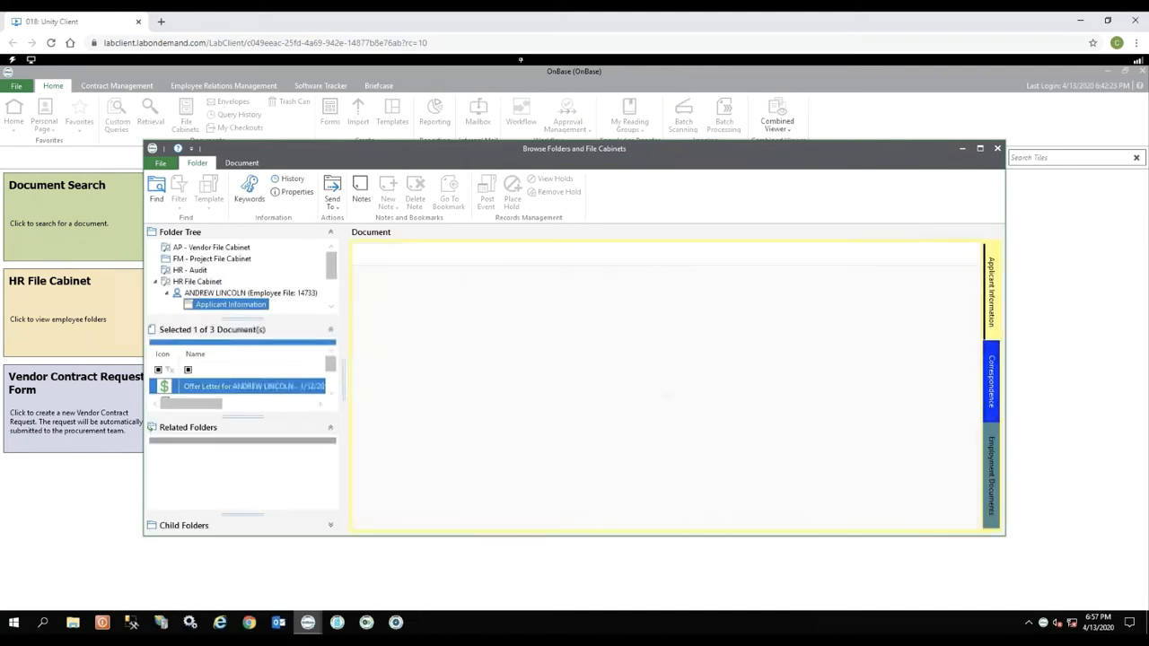
View the employee's offer letter with the file browser maximized
double_click(251, 386)
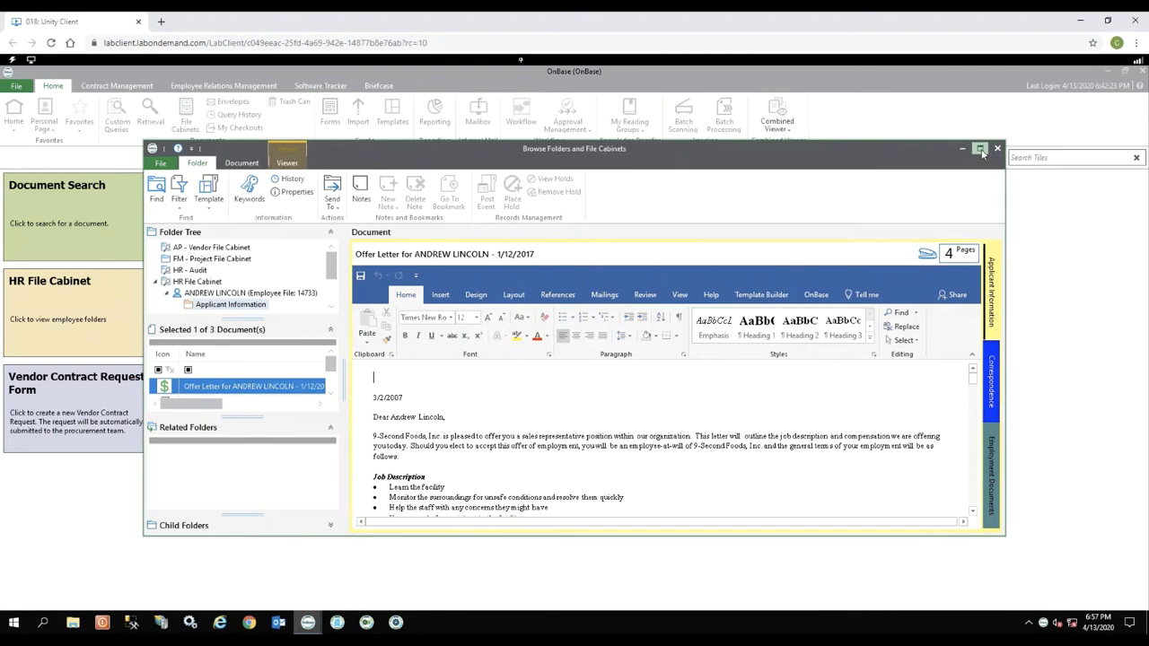
left_click(981, 147)
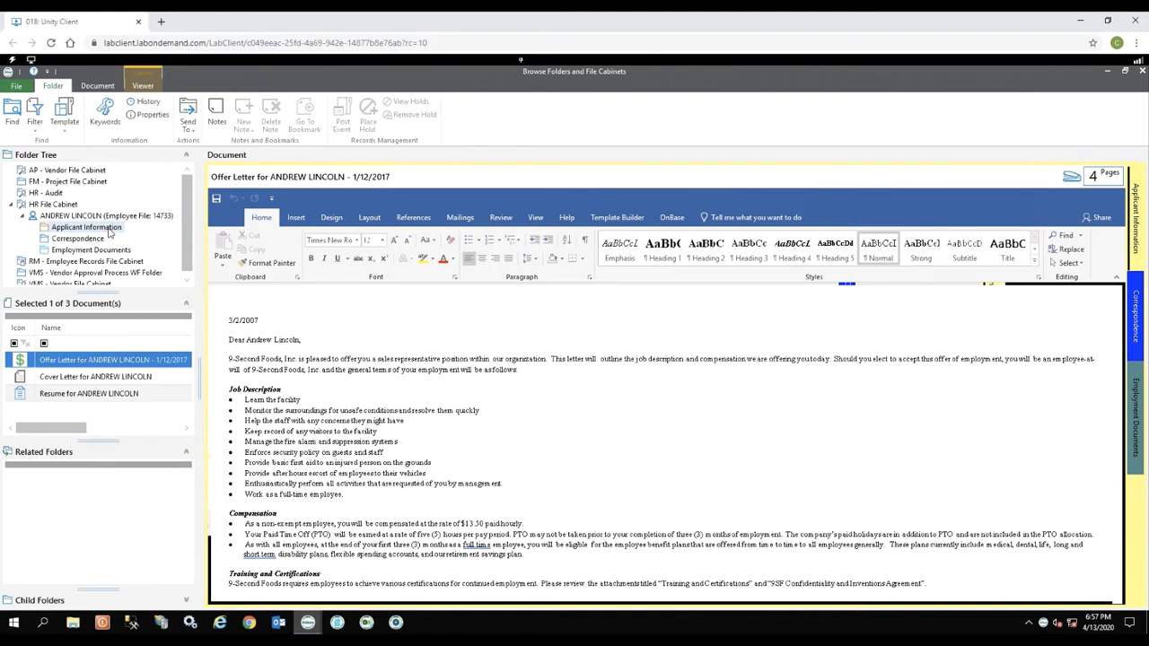
left_click(229, 302)
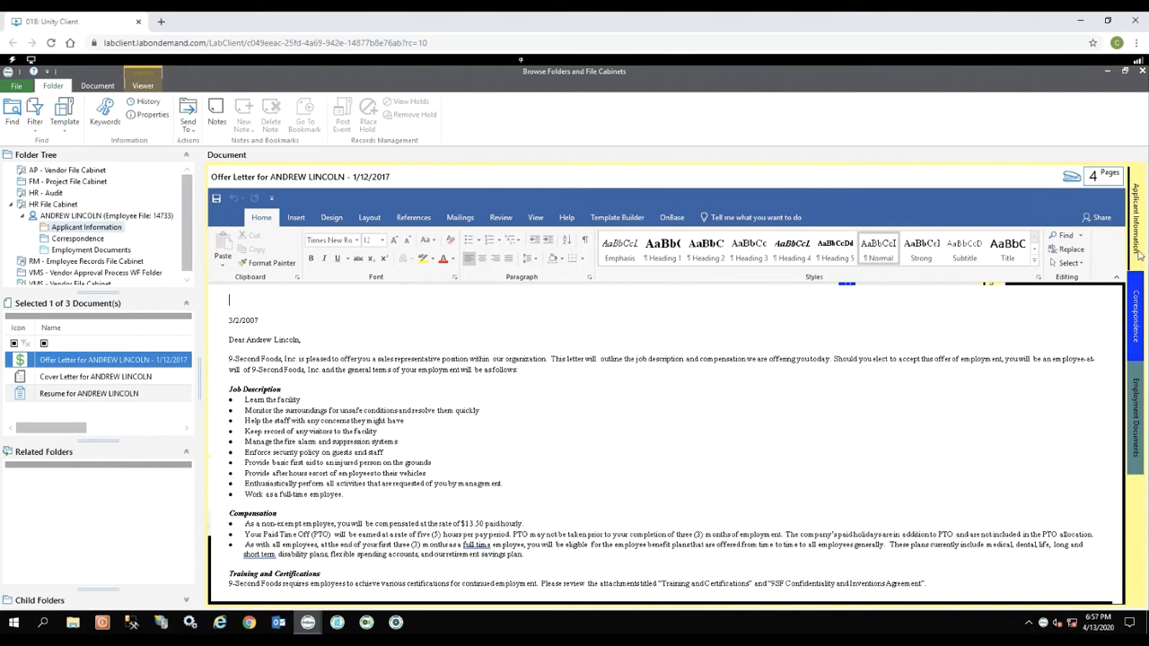
mouse_move(991, 167)
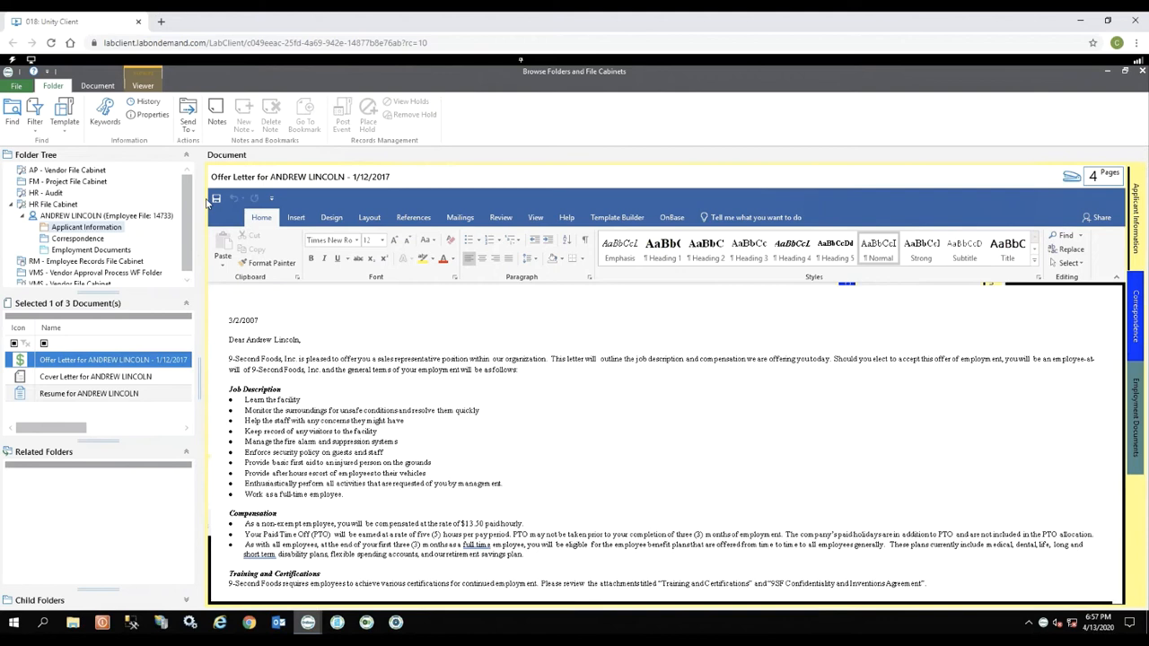
mouse_move(309, 178)
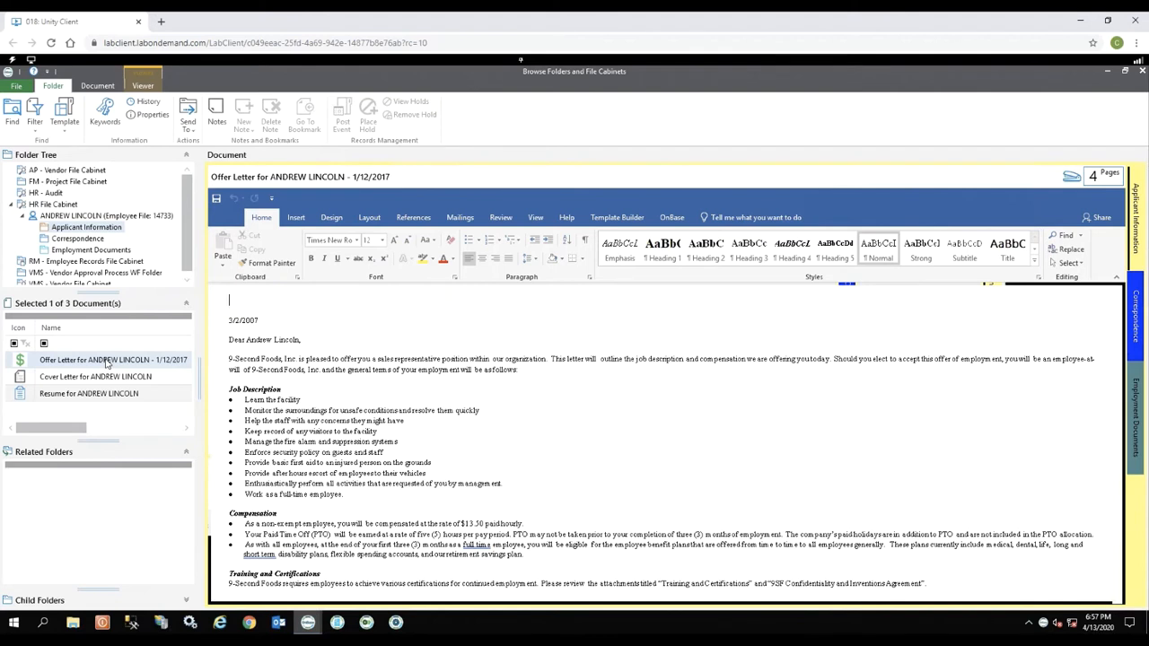
mouse_move(63, 370)
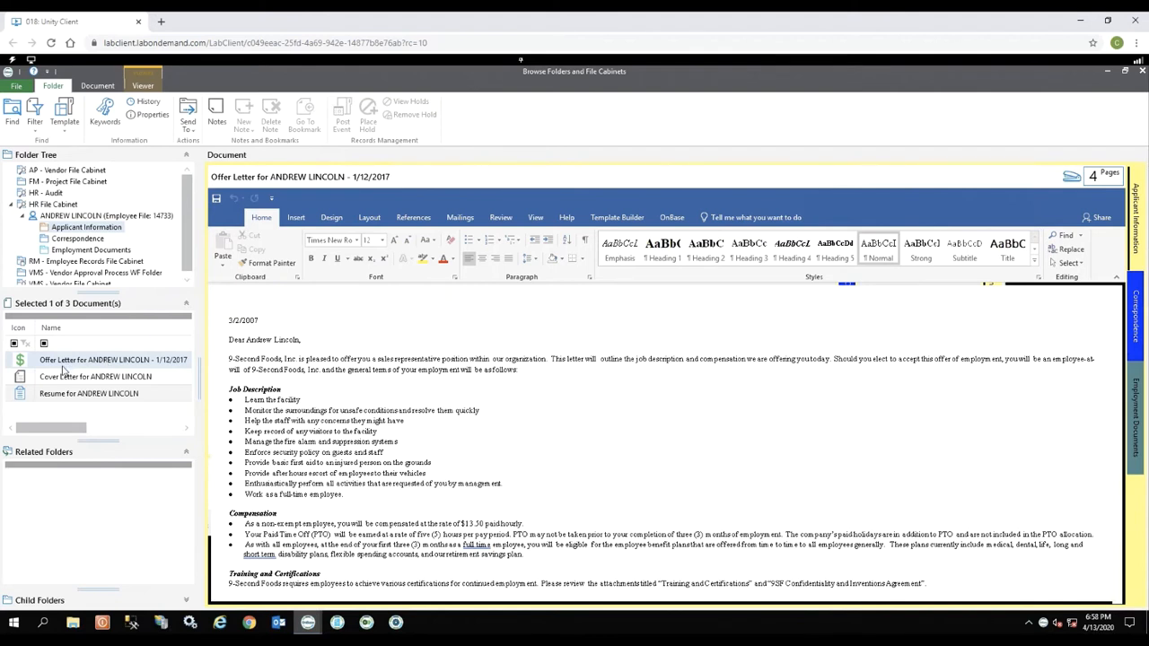
Display the employee's cover letter from the Documents list instead
left_click(95, 377)
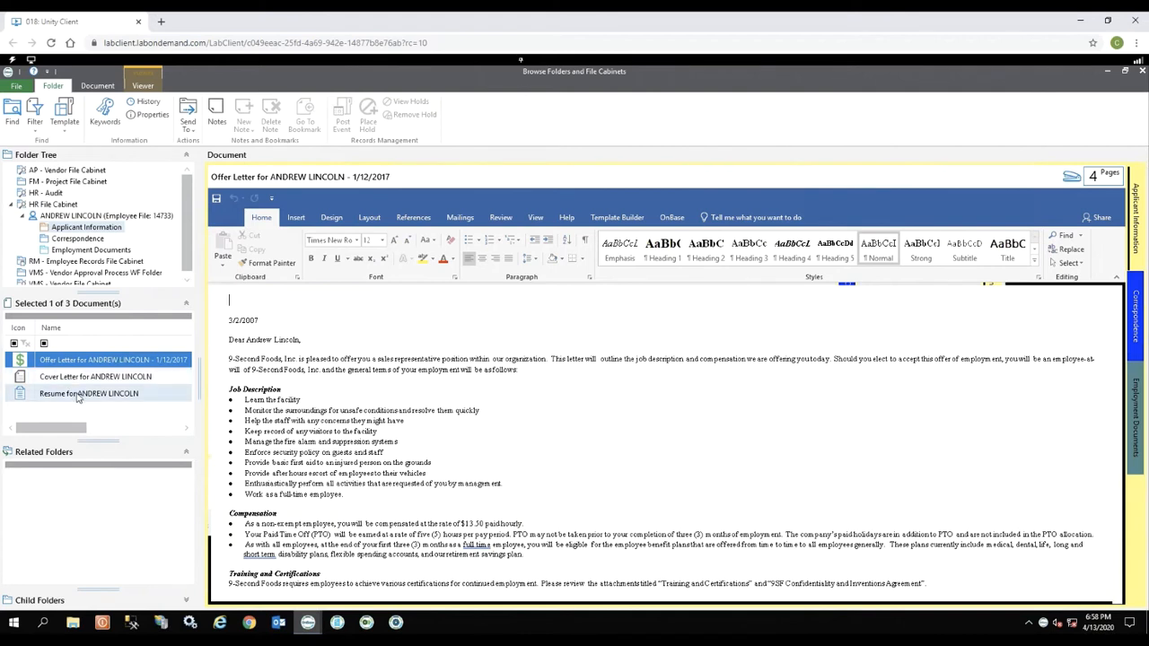
left_click(111, 359)
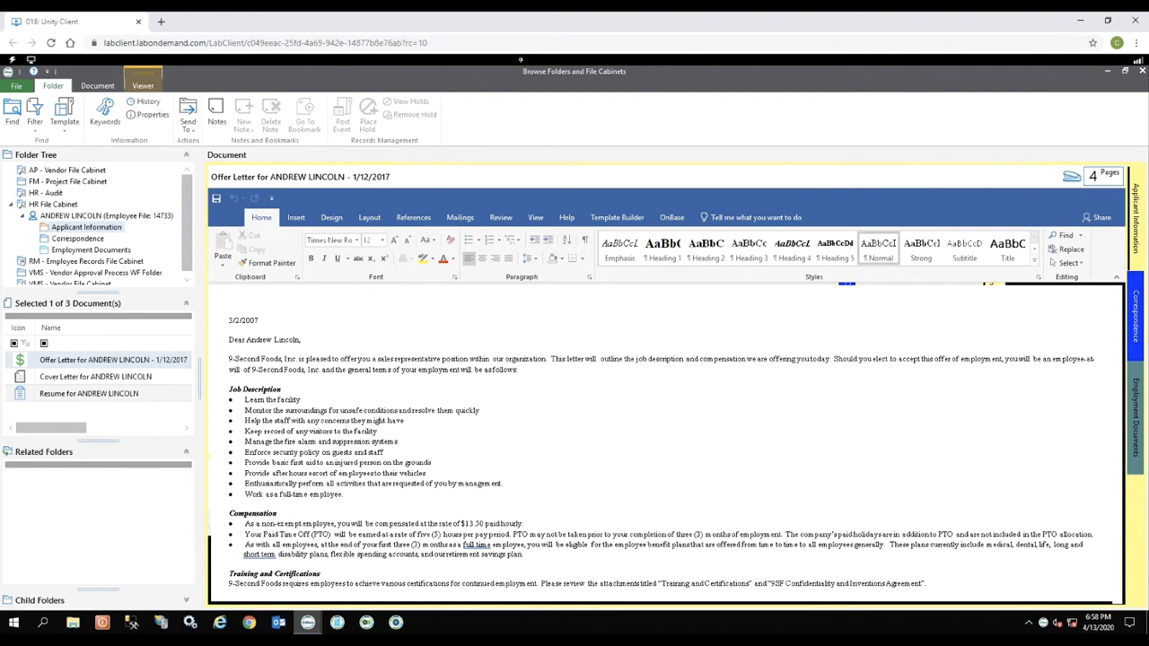
left_click(96, 377)
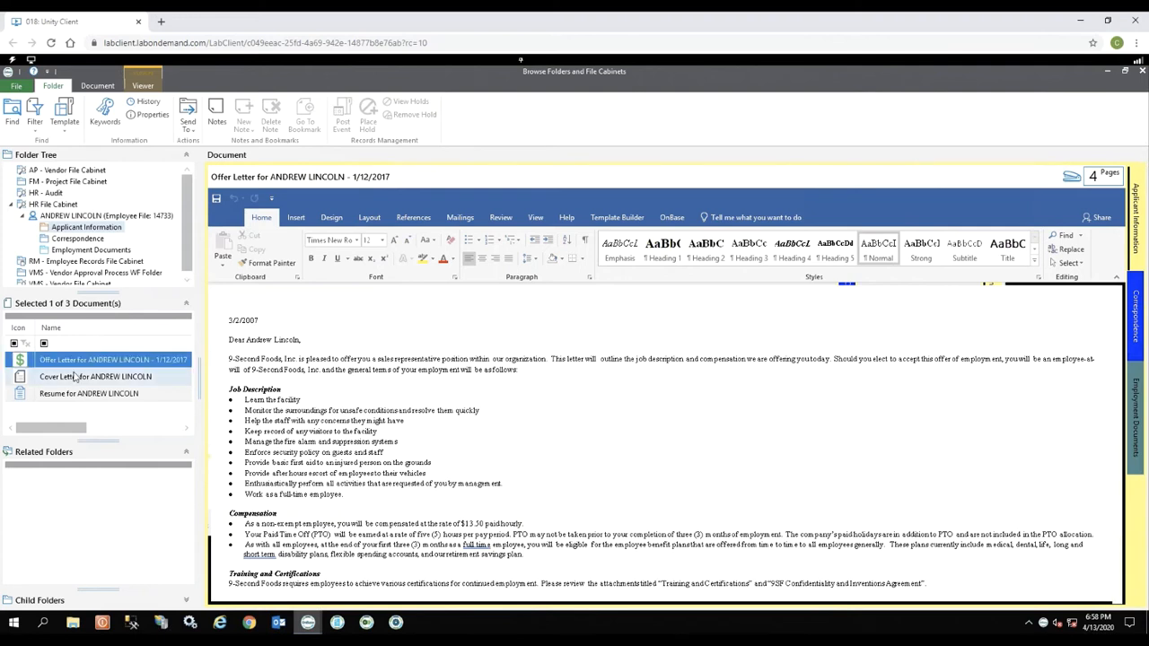
left_click(95, 377)
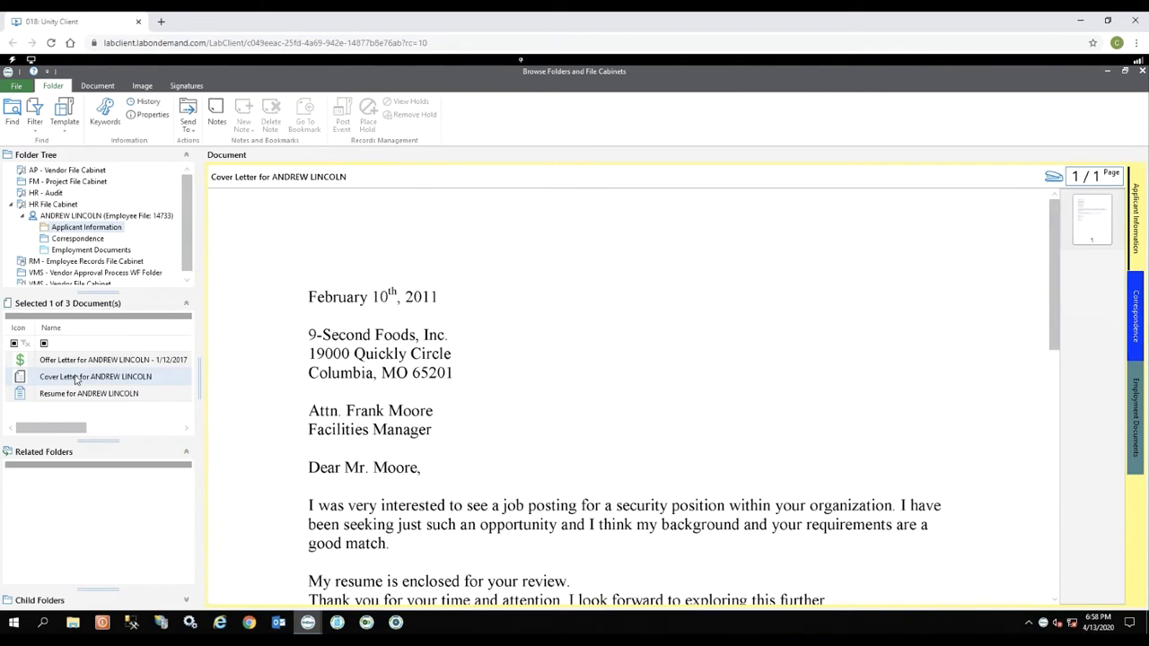
left_click(96, 377)
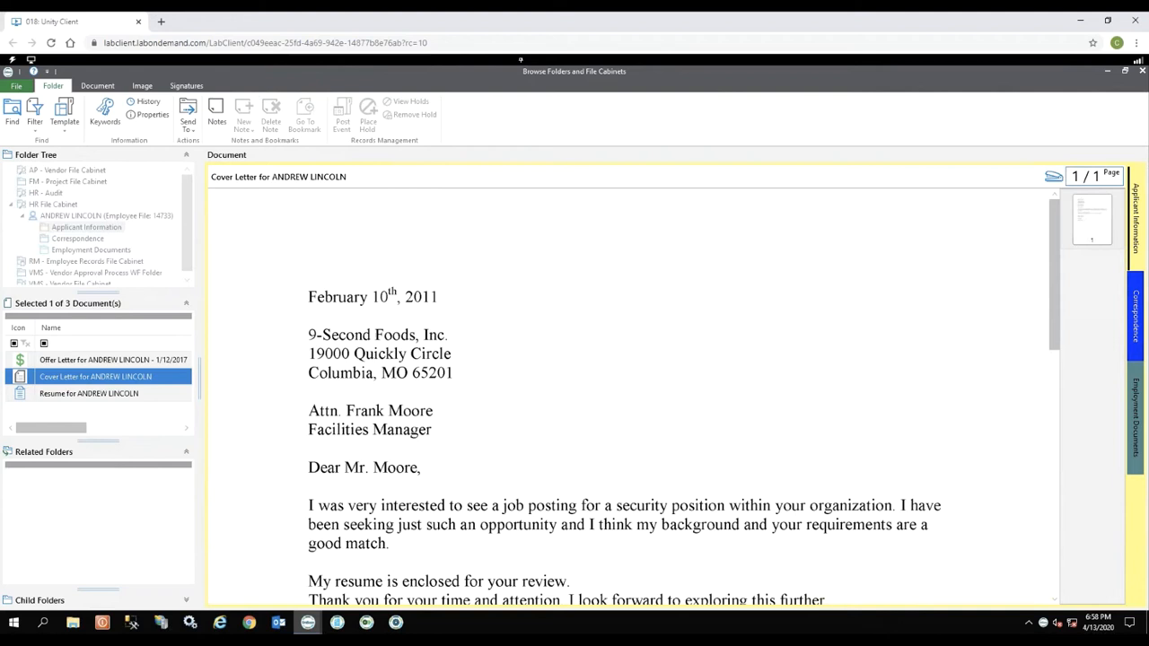
Show the employee's Correspondence folder in the HR File Cabinet tree
left_click(79, 237)
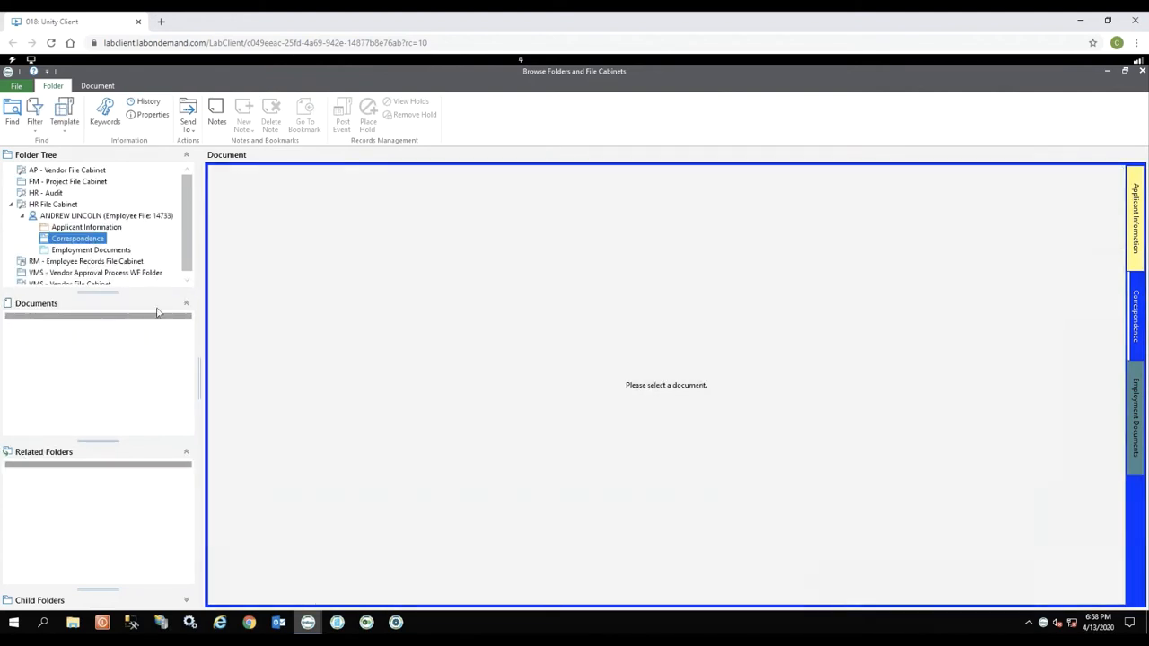
mouse_move(207, 178)
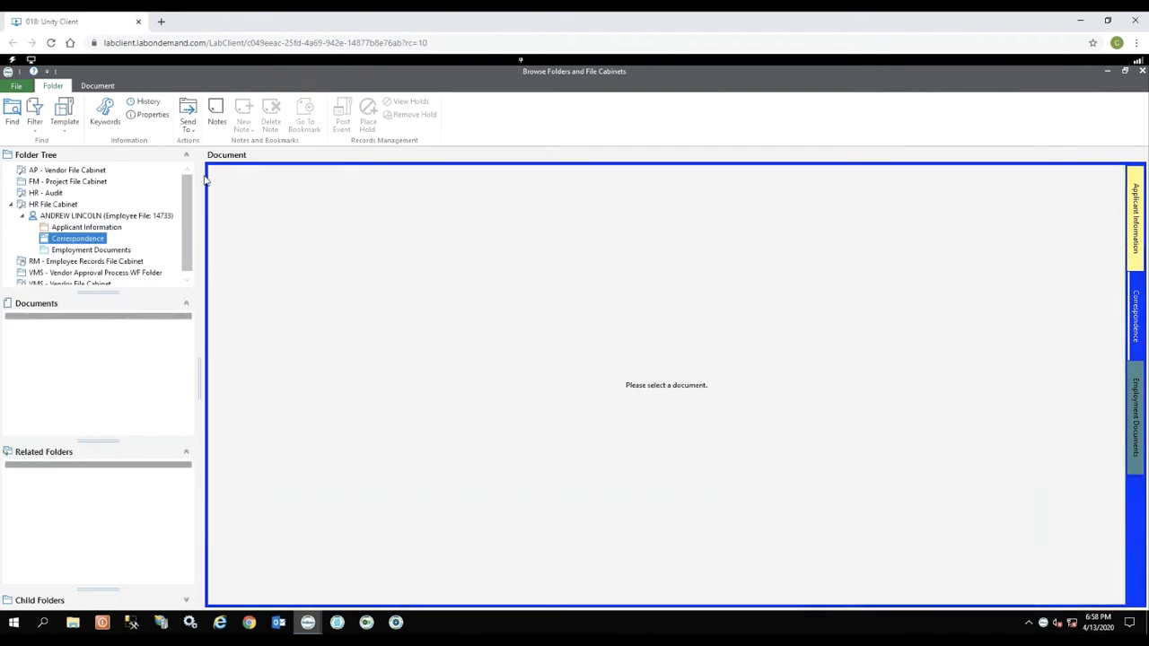
mouse_move(688, 394)
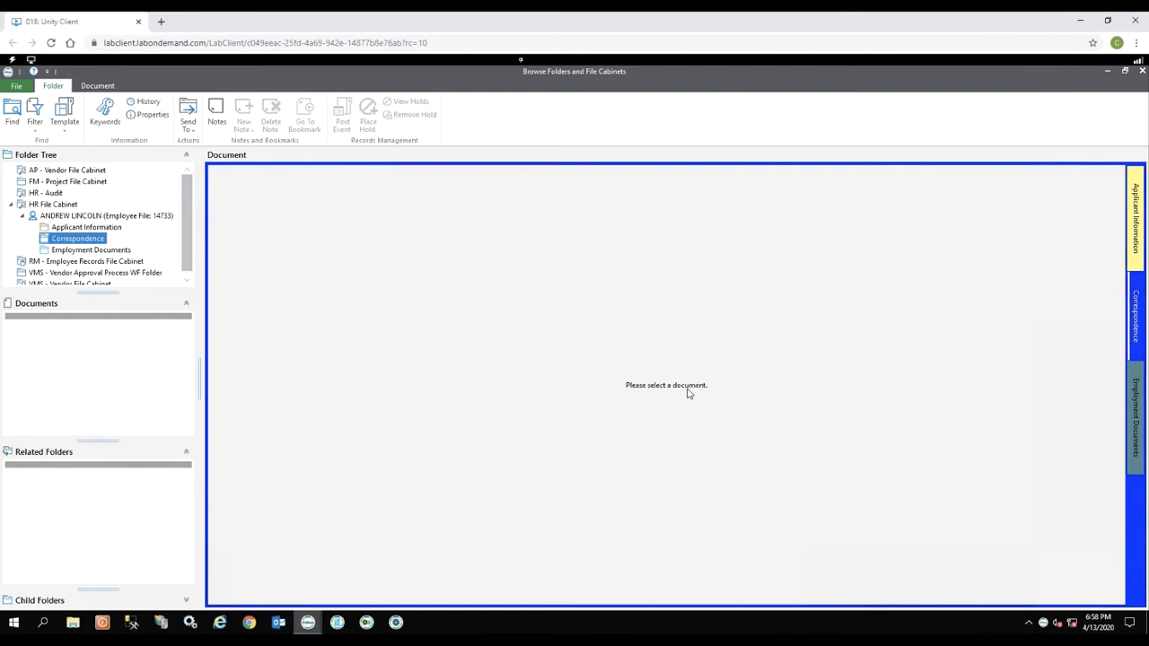
mouse_move(90, 350)
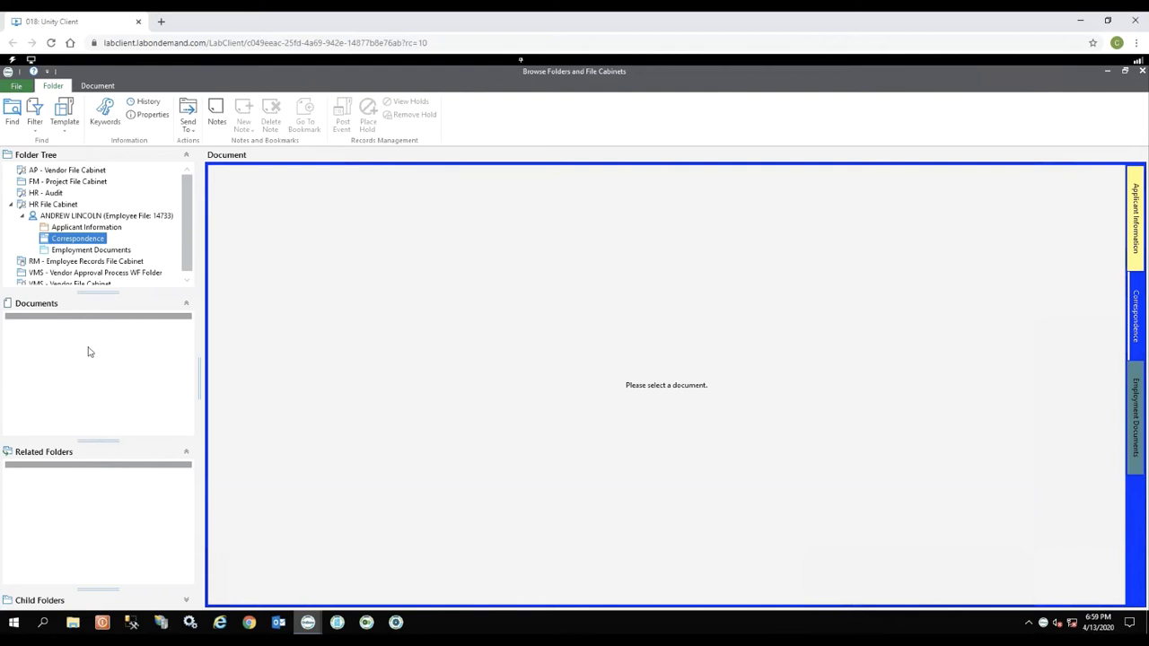
mouse_move(115, 269)
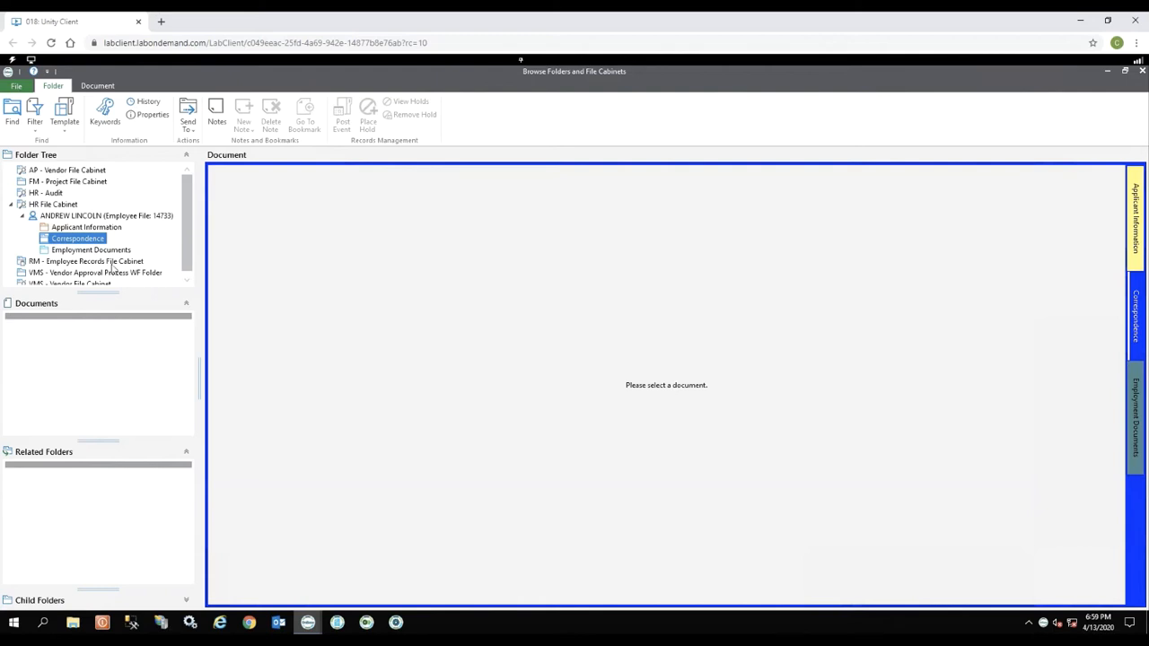
mouse_move(1124, 483)
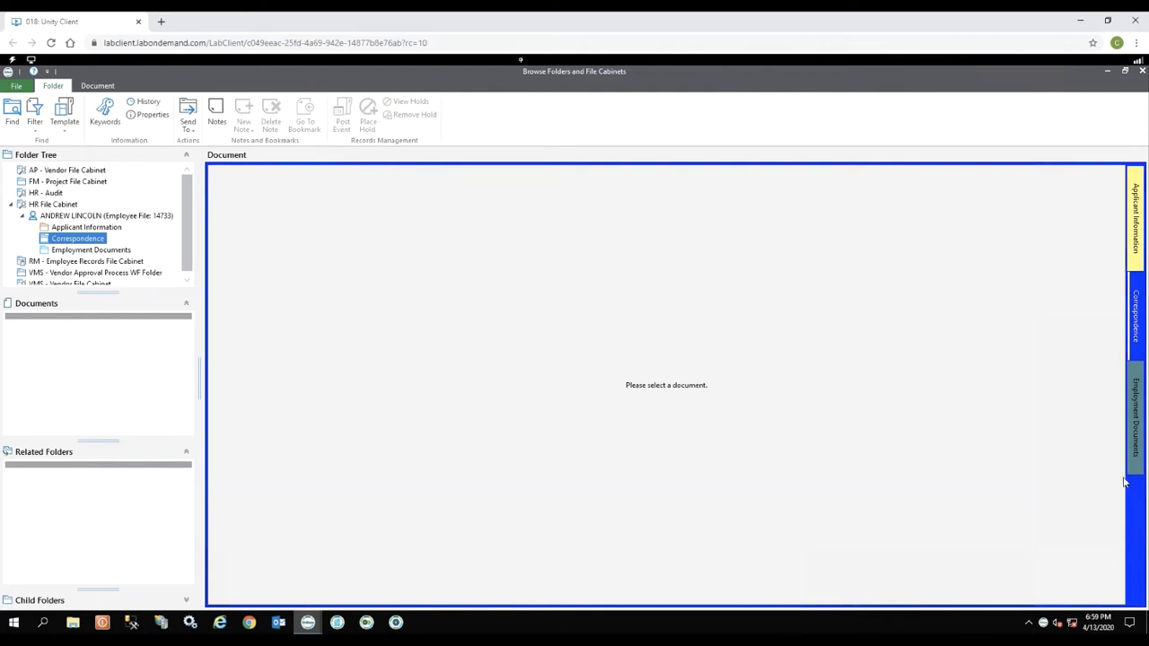
List the Employment Documents and select the W-4 Form - Not Found entry
left_click(90, 249)
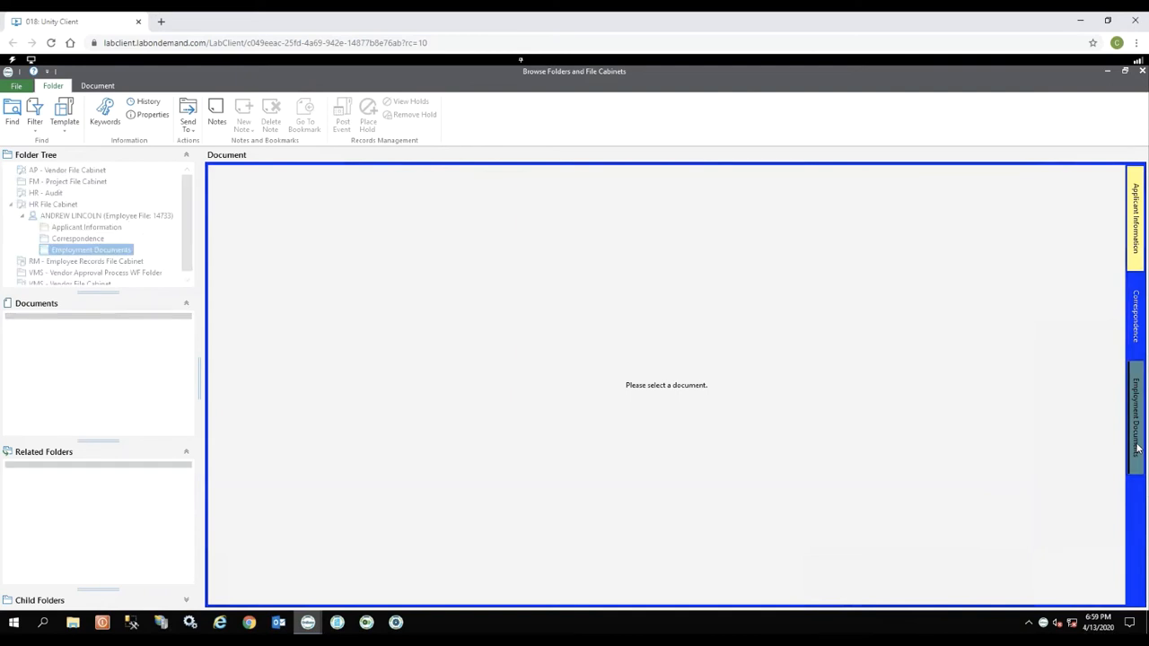
left_click(90, 250)
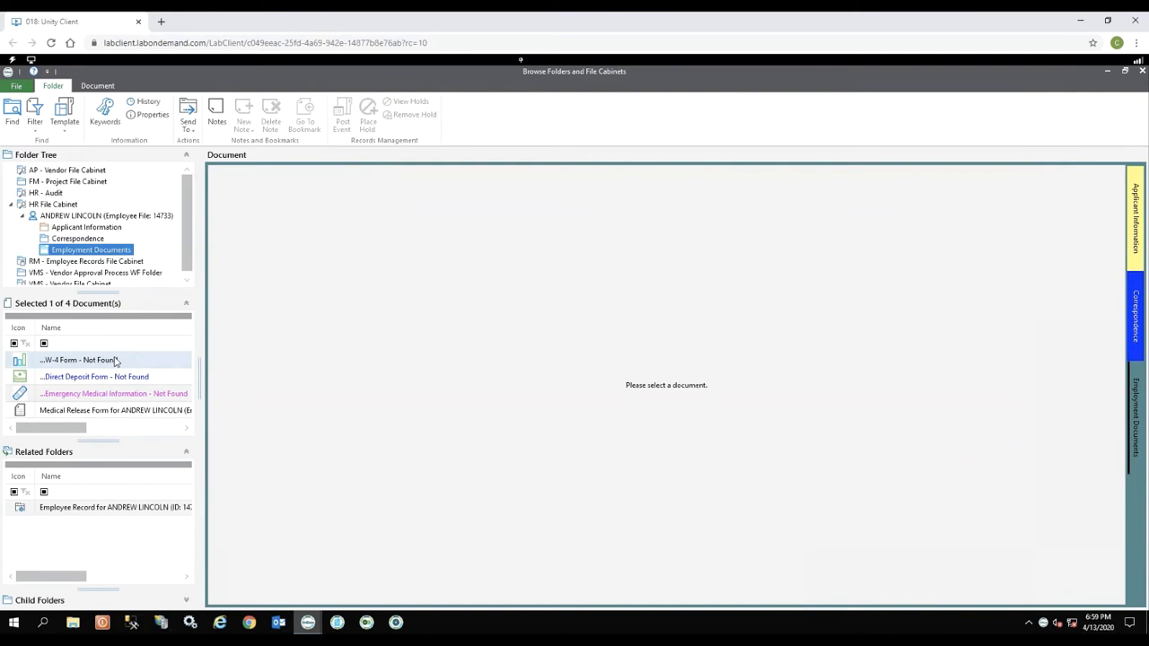
left_click(79, 359)
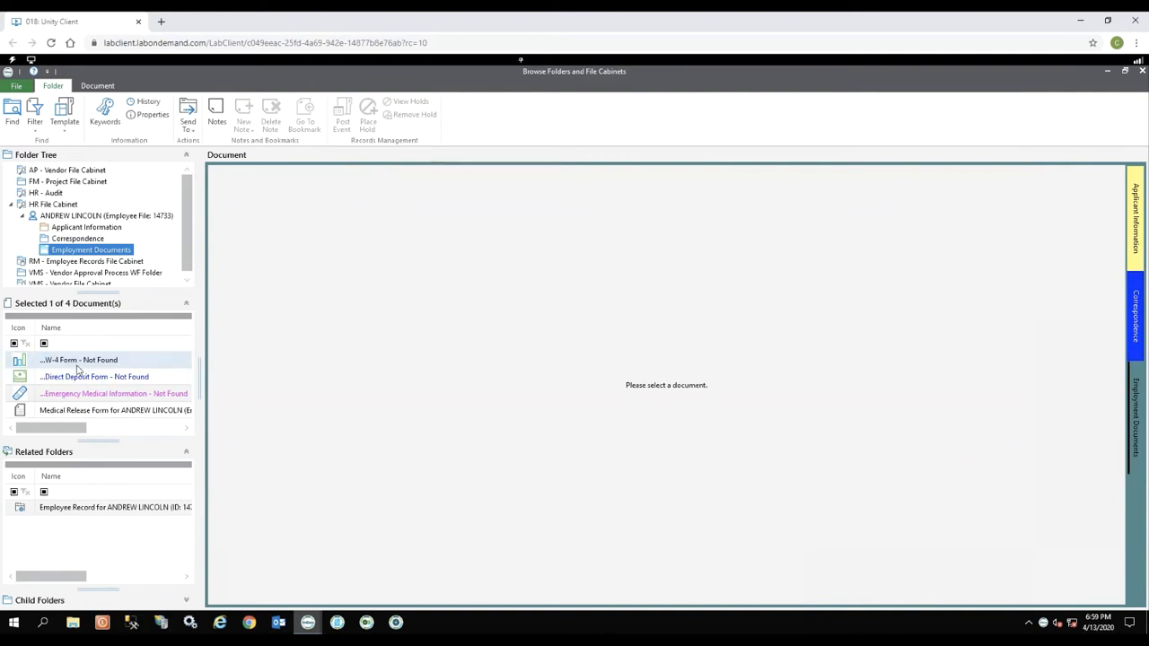
left_click(79, 359)
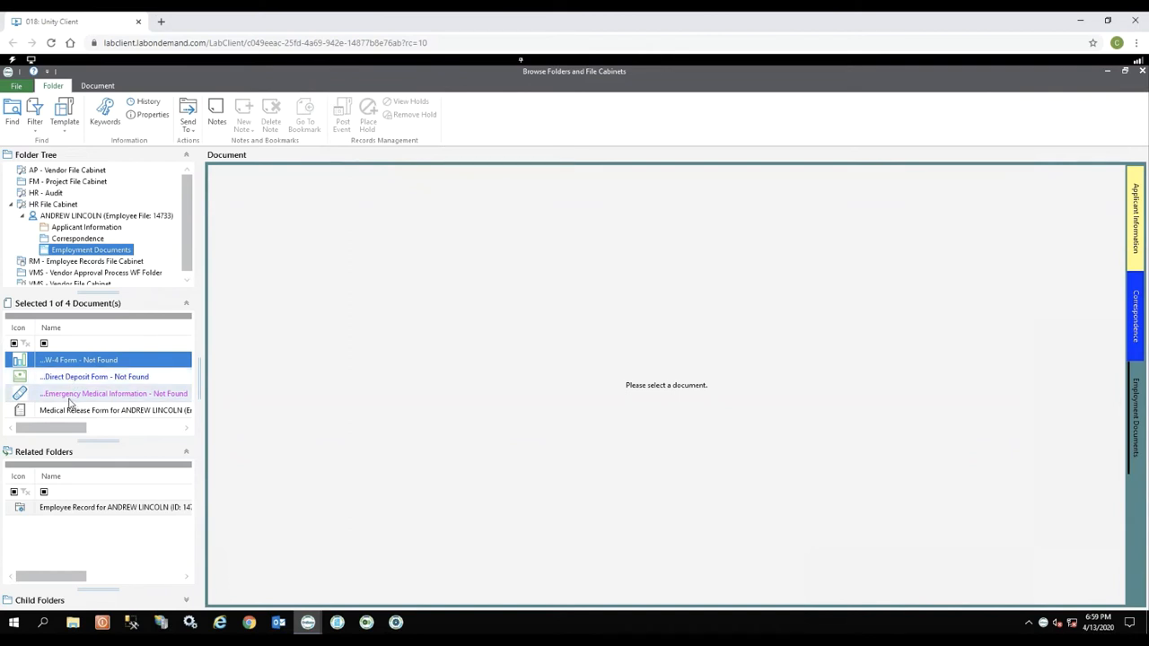
mouse_move(72, 412)
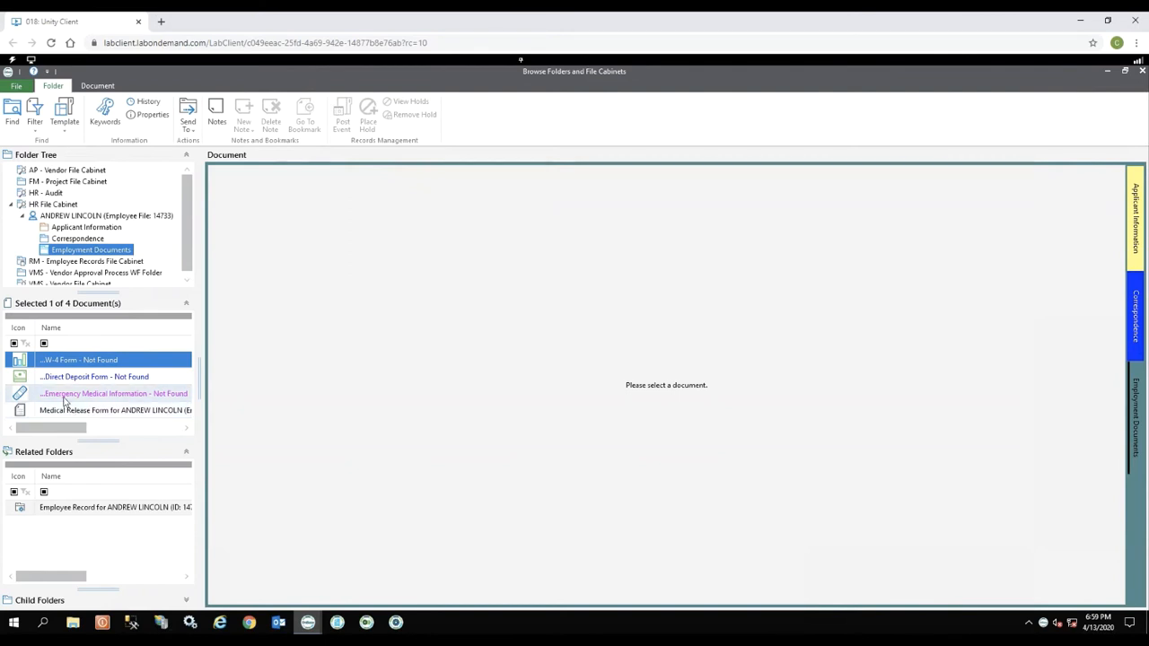
mouse_move(88, 399)
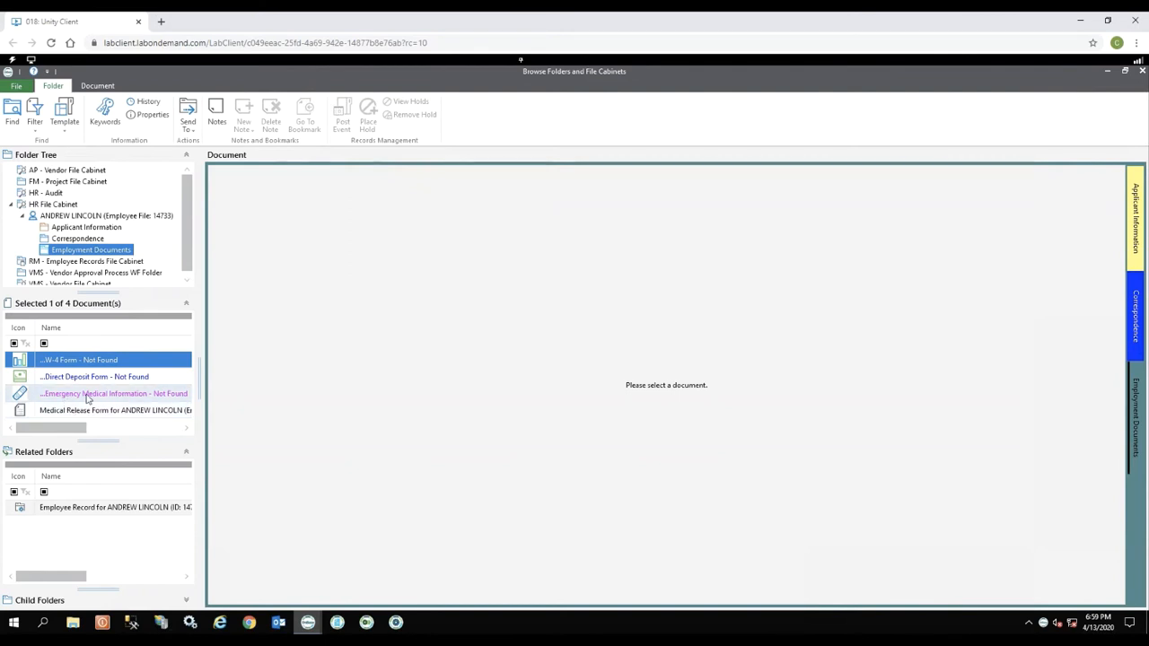
mouse_move(124, 403)
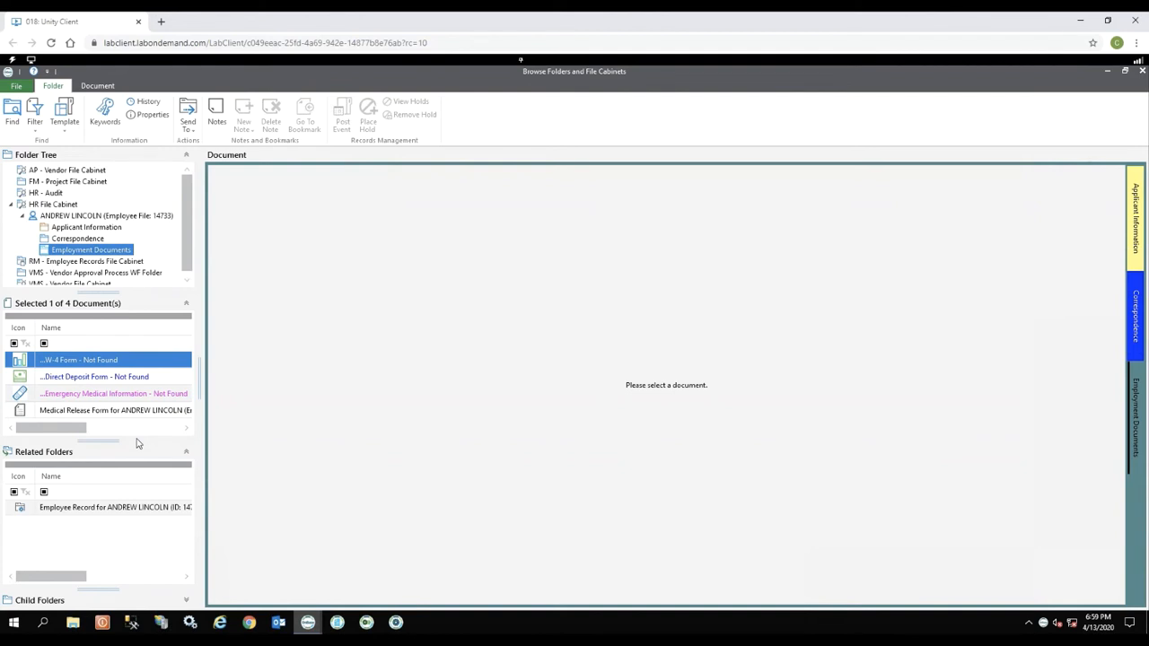
mouse_move(133, 411)
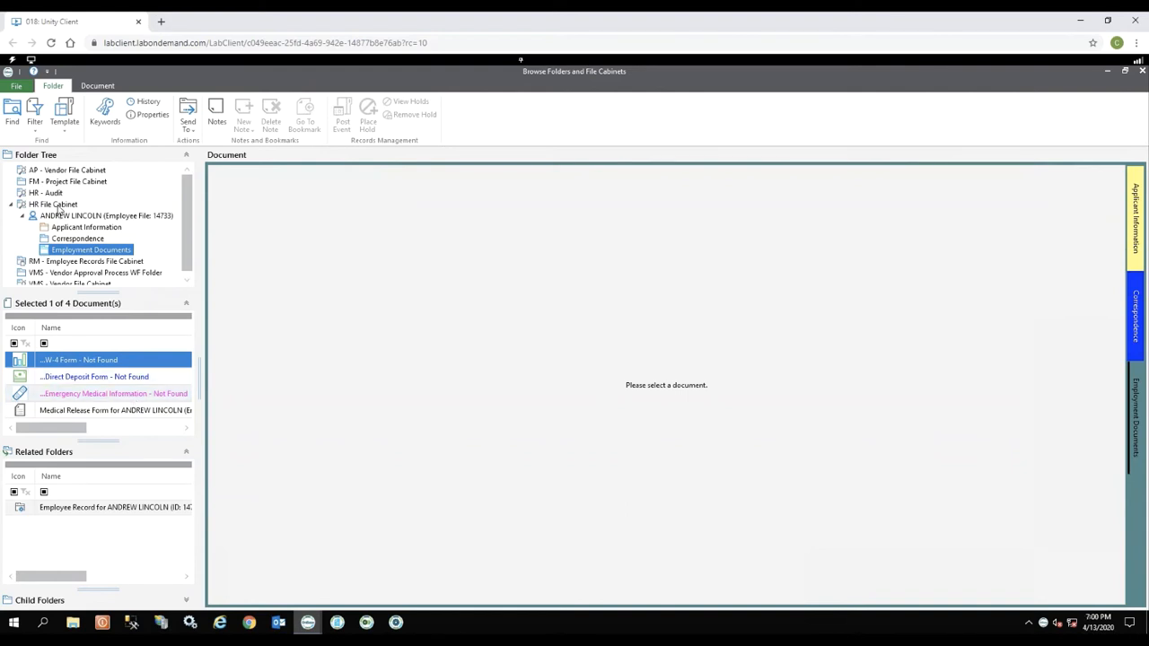
Choose a second employee's file from the filter list and show its Correspondence folder
left_click(54, 205)
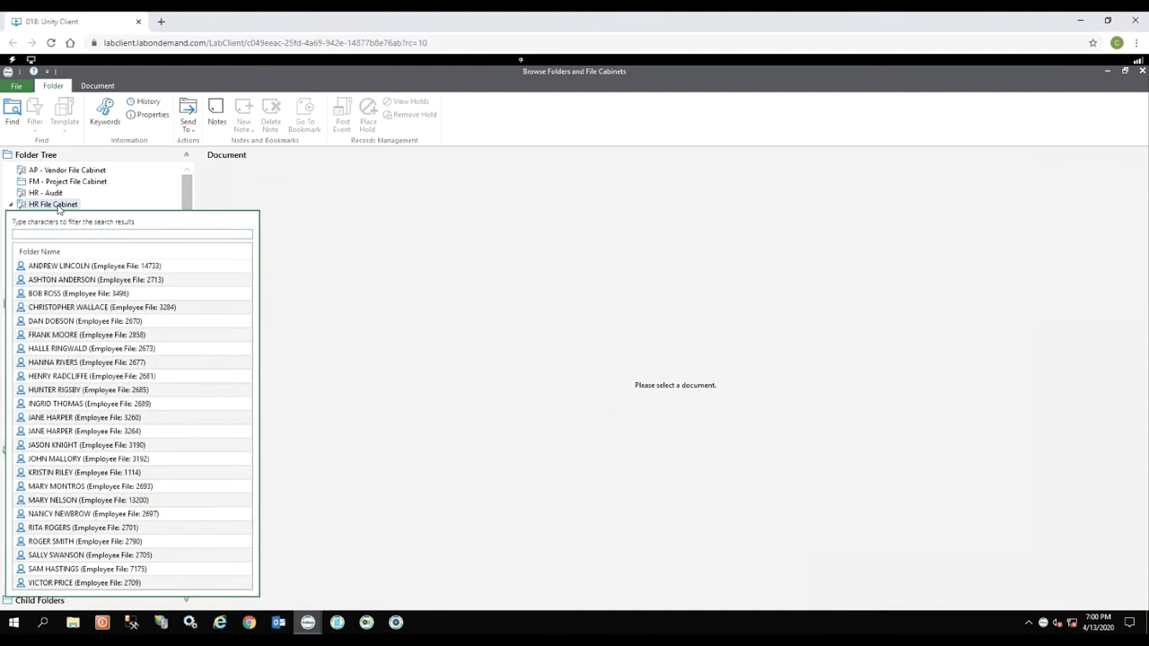
left_click(79, 294)
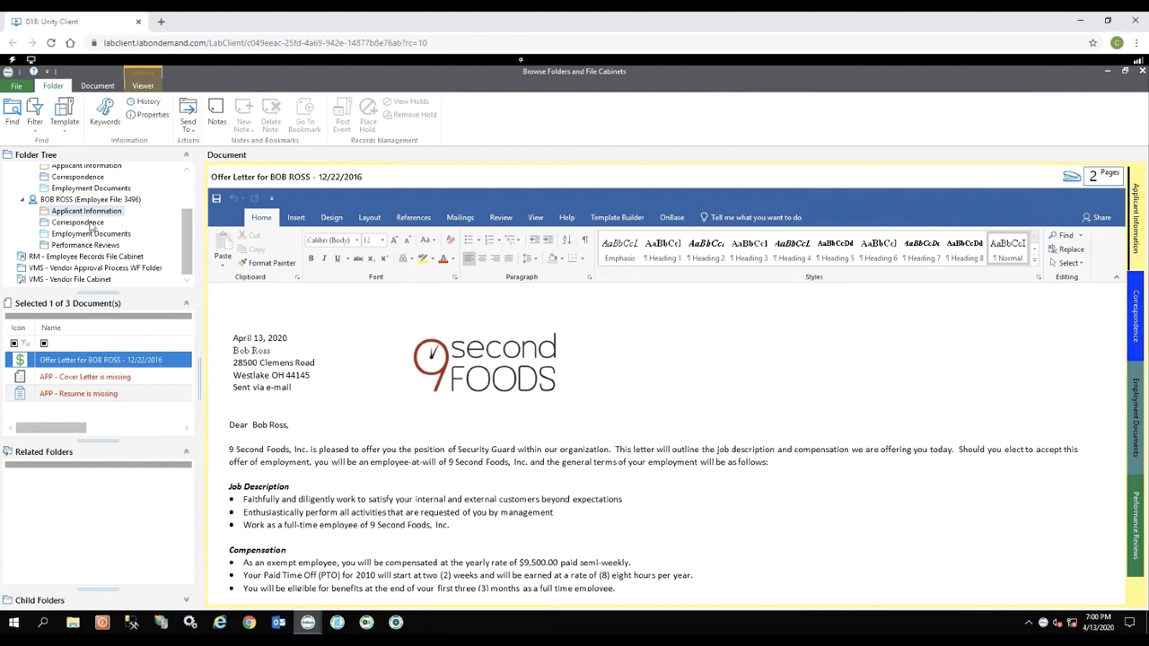
left_click(77, 222)
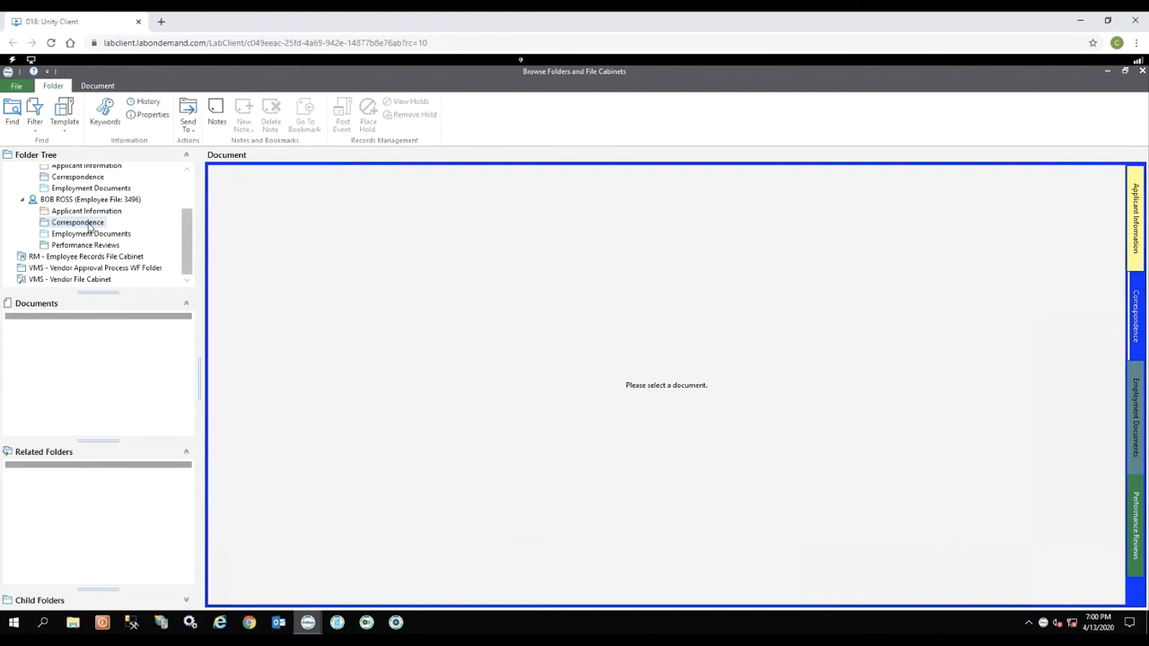
Show this employee's Employment Documents and view the HR - Emergency Medical Information document
left_click(90, 234)
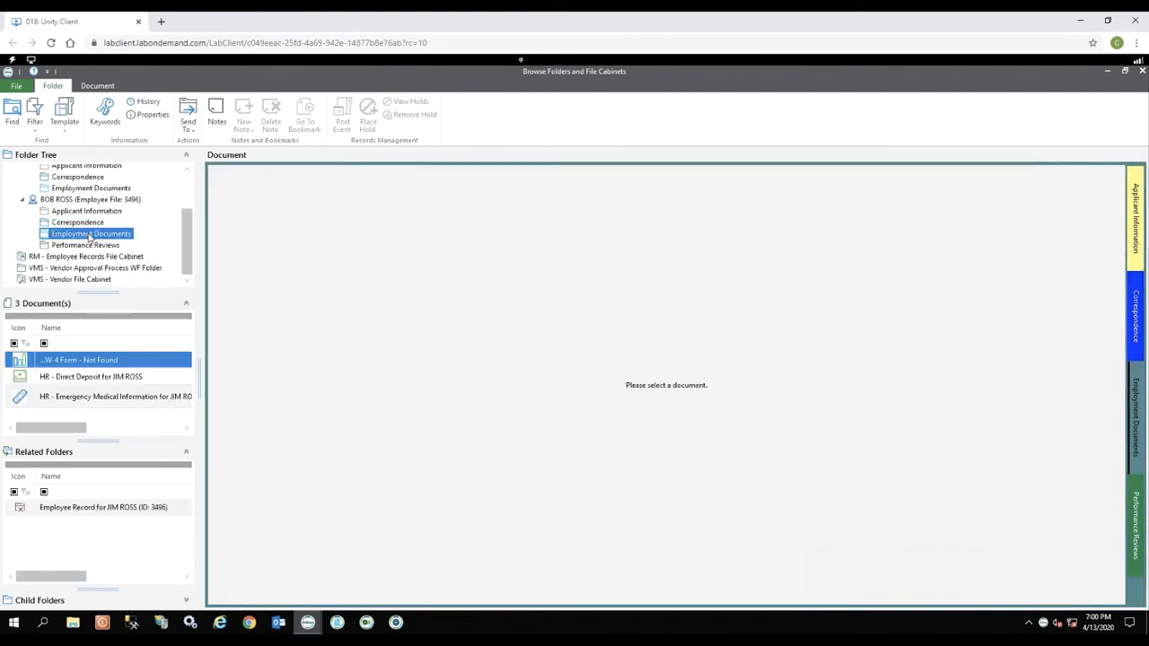
left_click(79, 359)
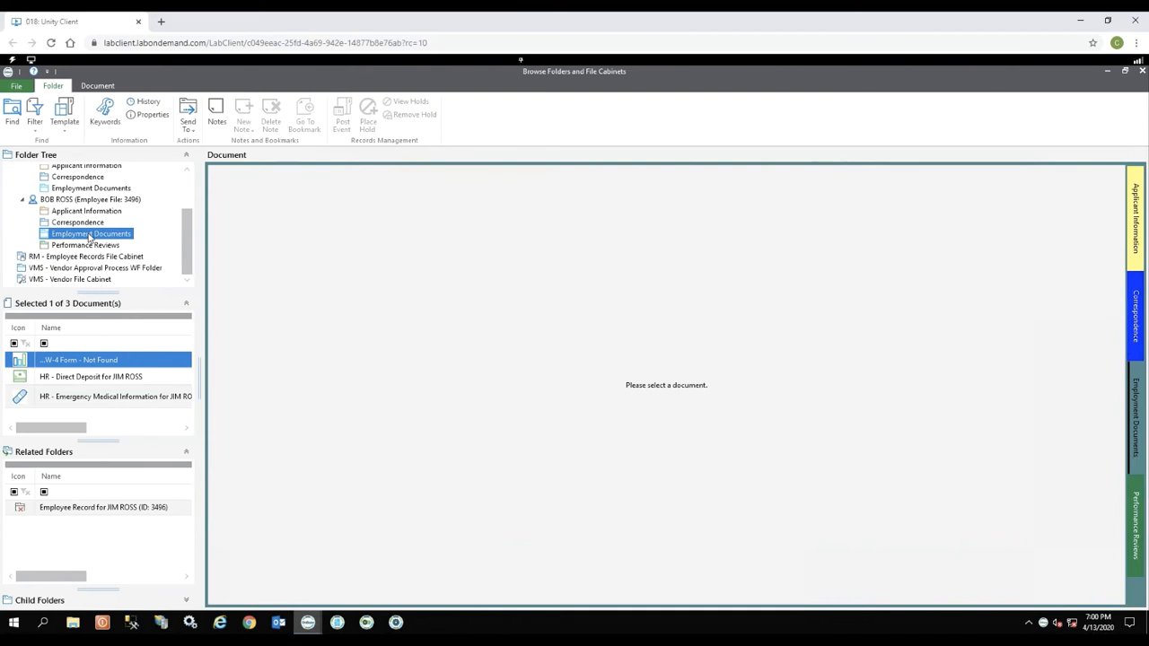
mouse_move(115, 397)
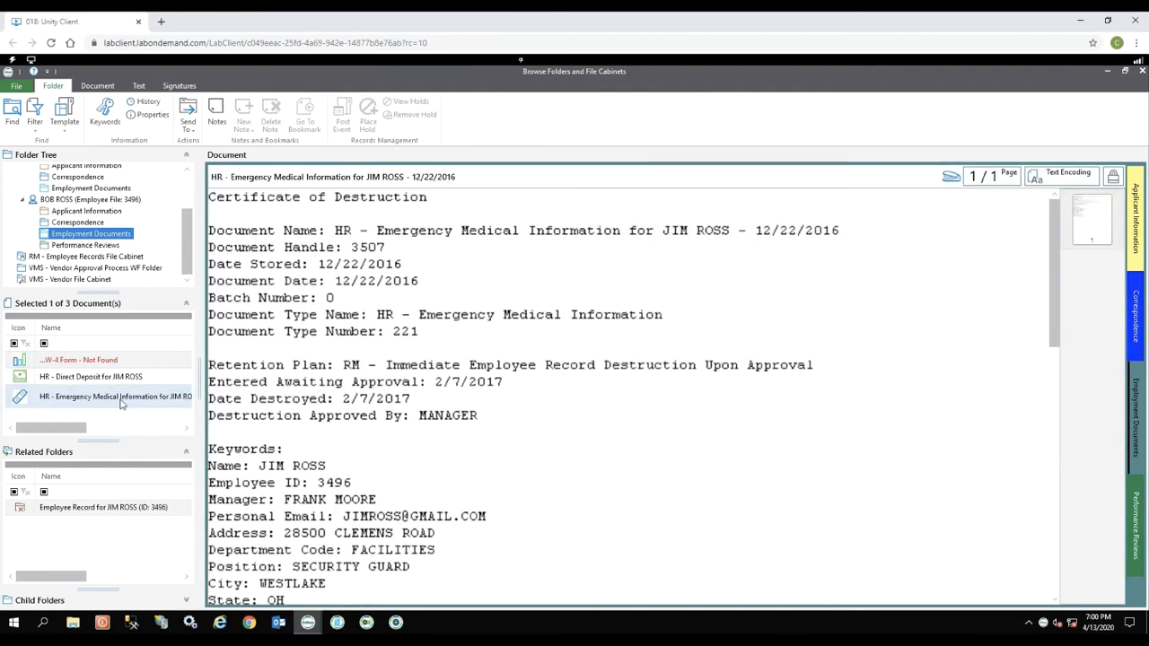
left_click(115, 397)
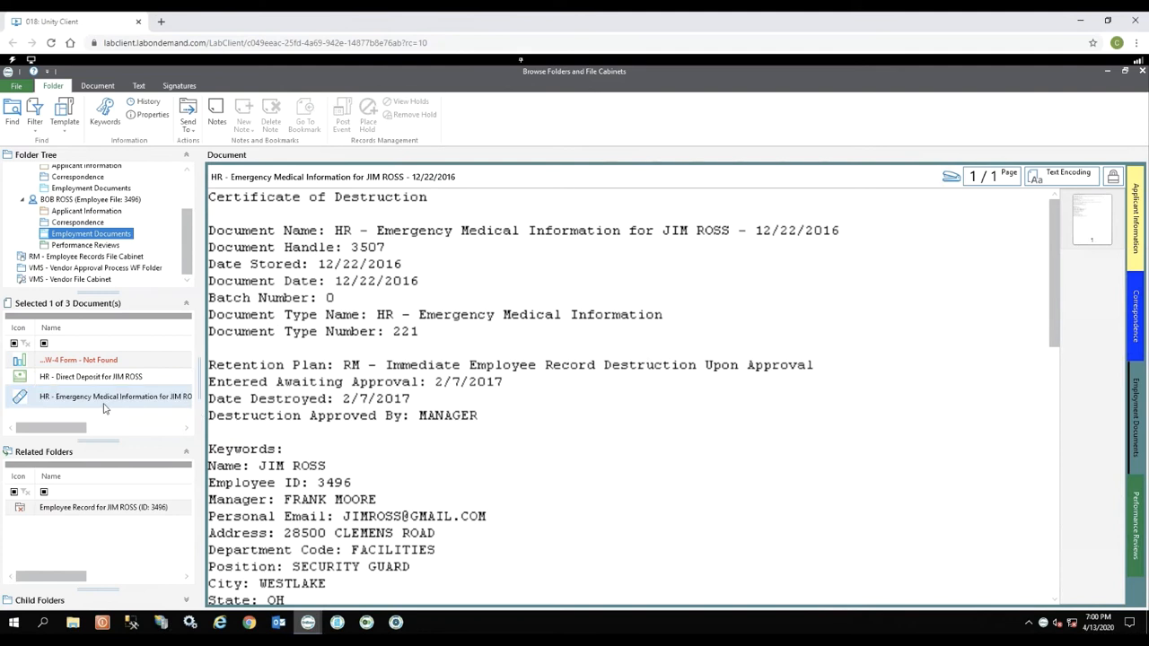
left_click(115, 397)
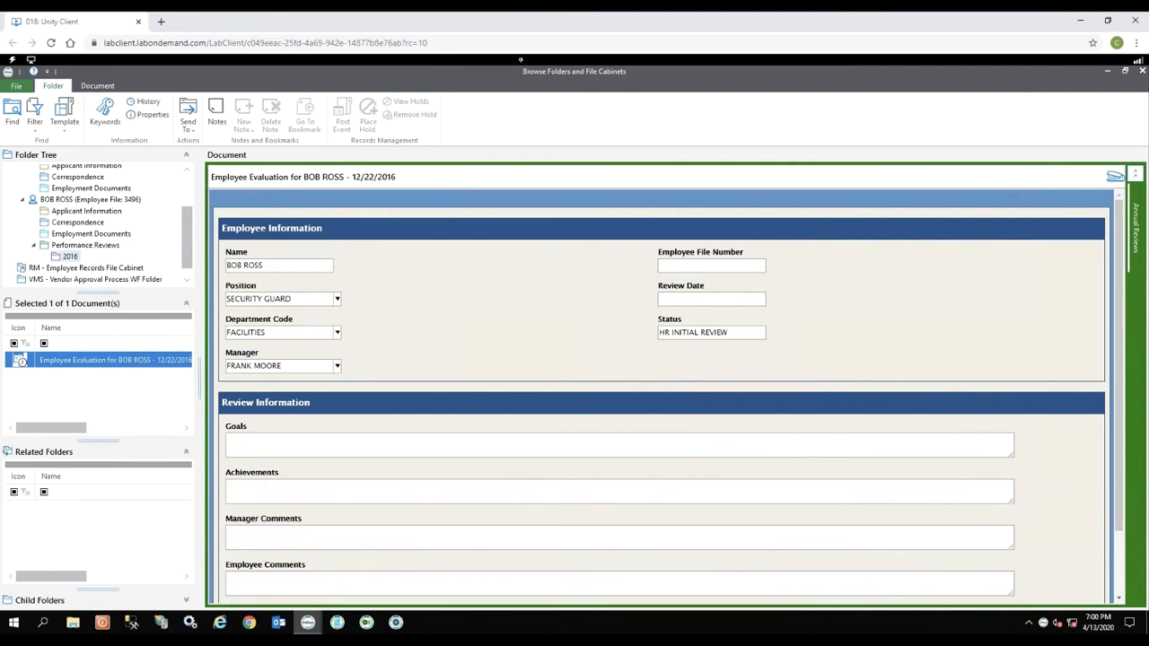
mouse_move(70, 262)
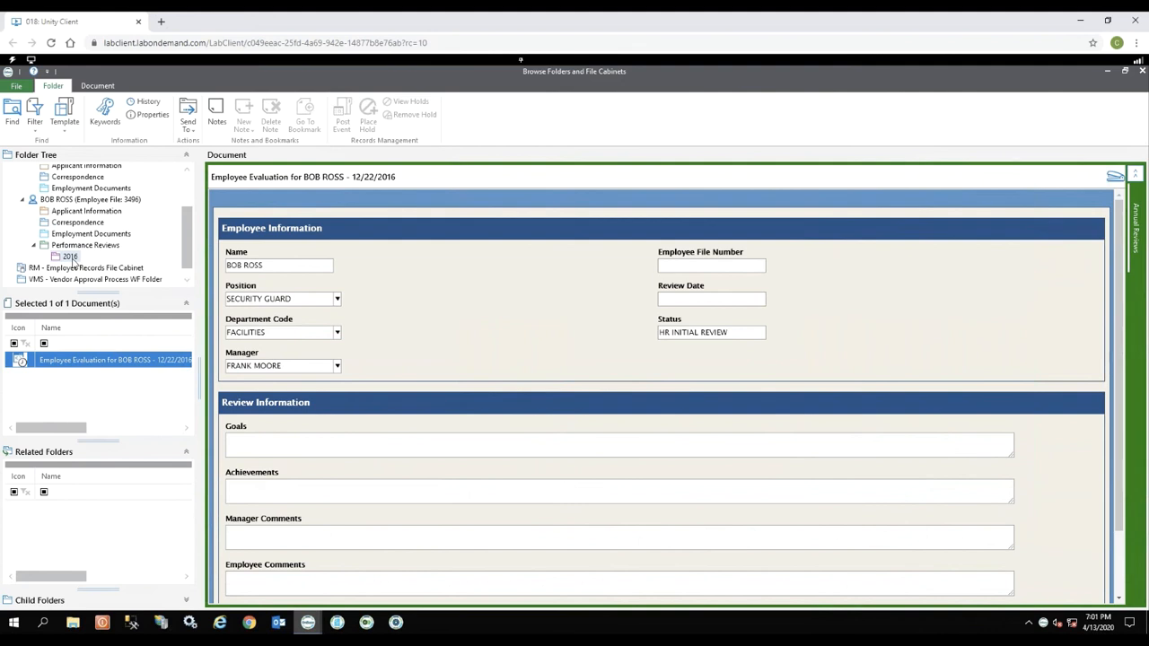
mouse_move(533, 264)
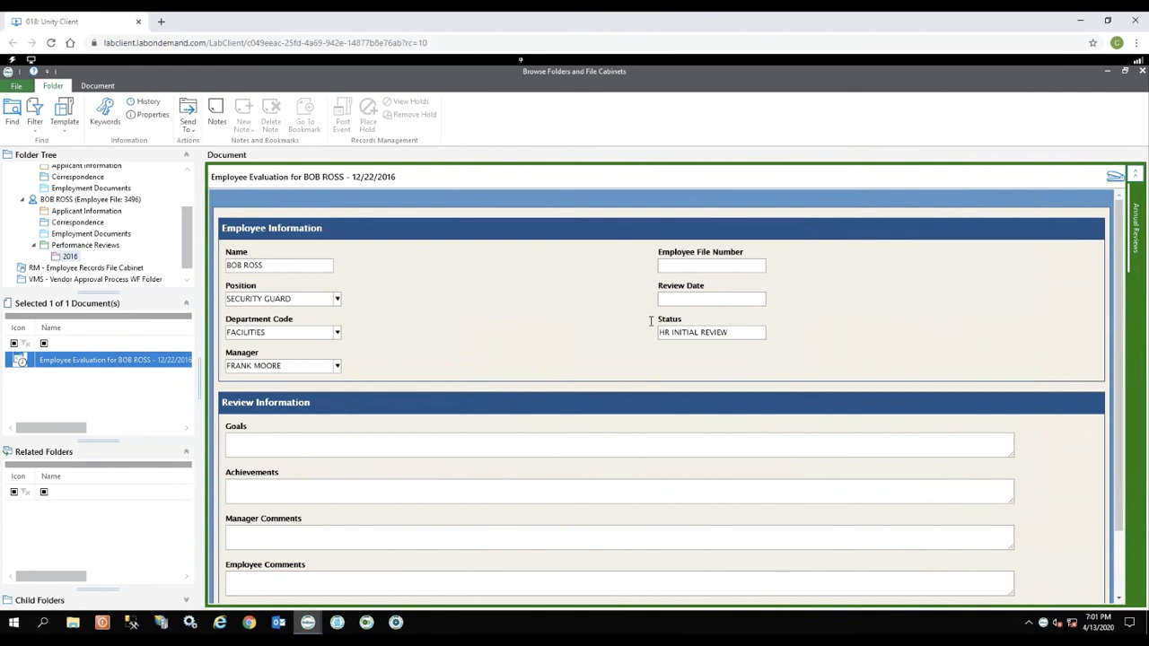
mouse_move(691, 370)
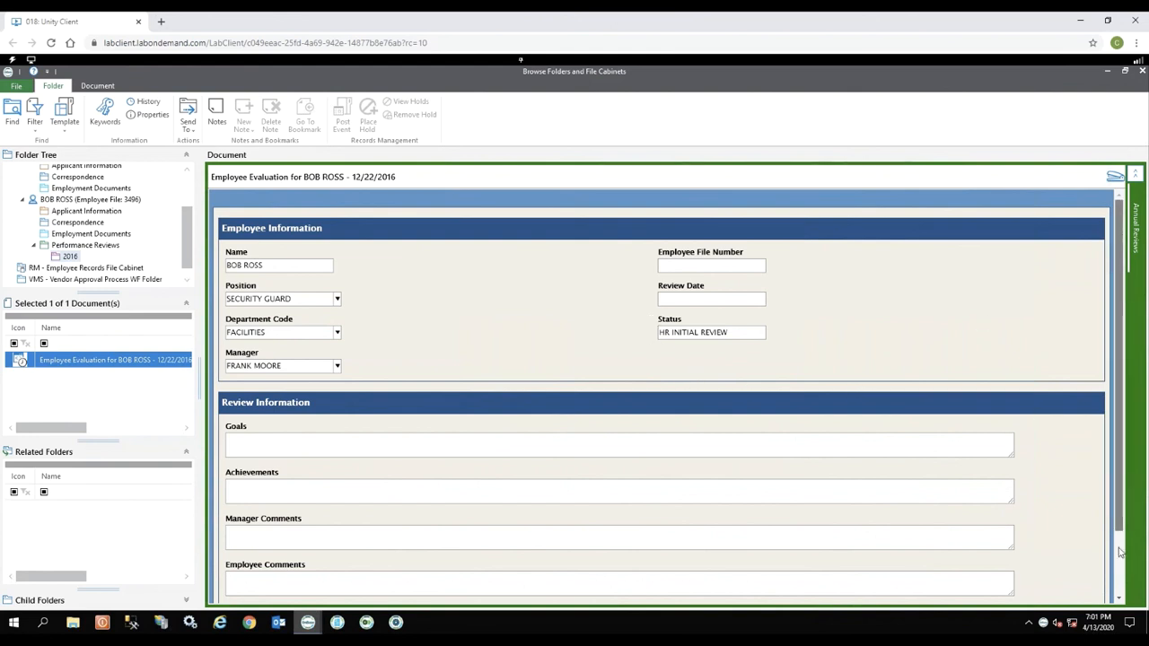
Scroll down the 2016 employee evaluation form to the Recommended Increase field
scroll("down", 3)
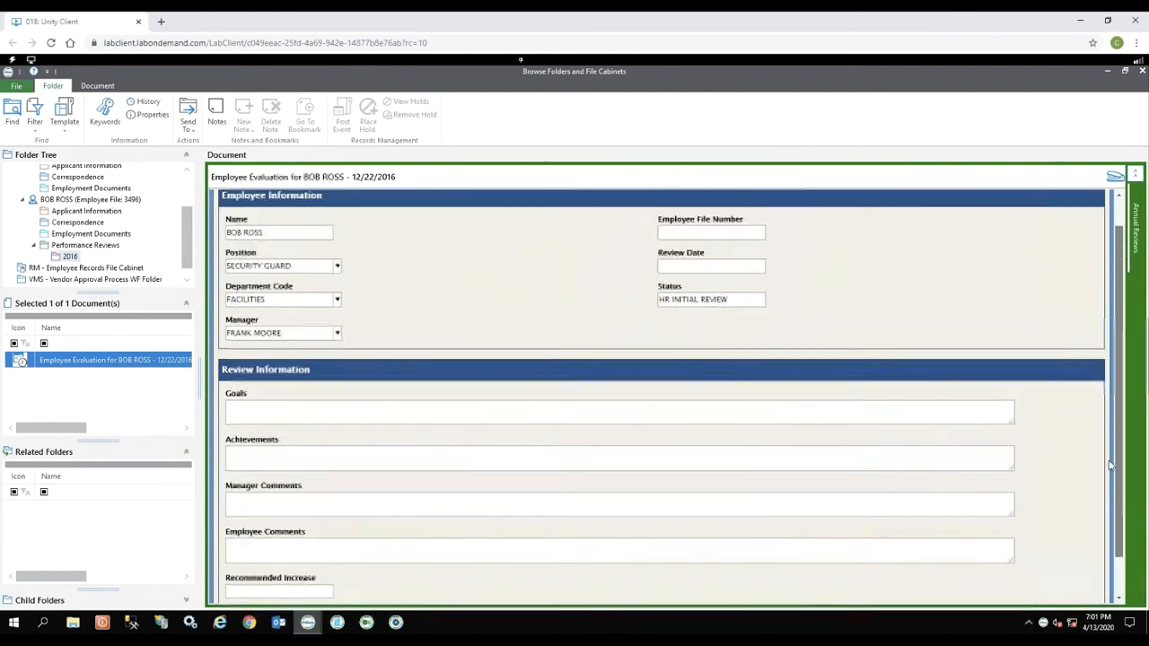